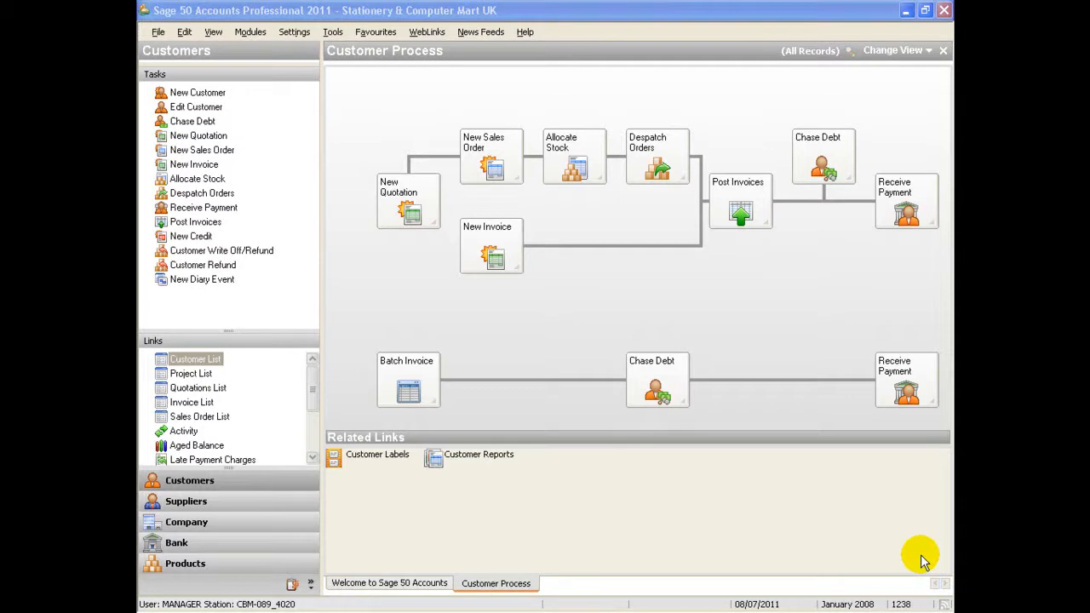
mouse_move(542, 272)
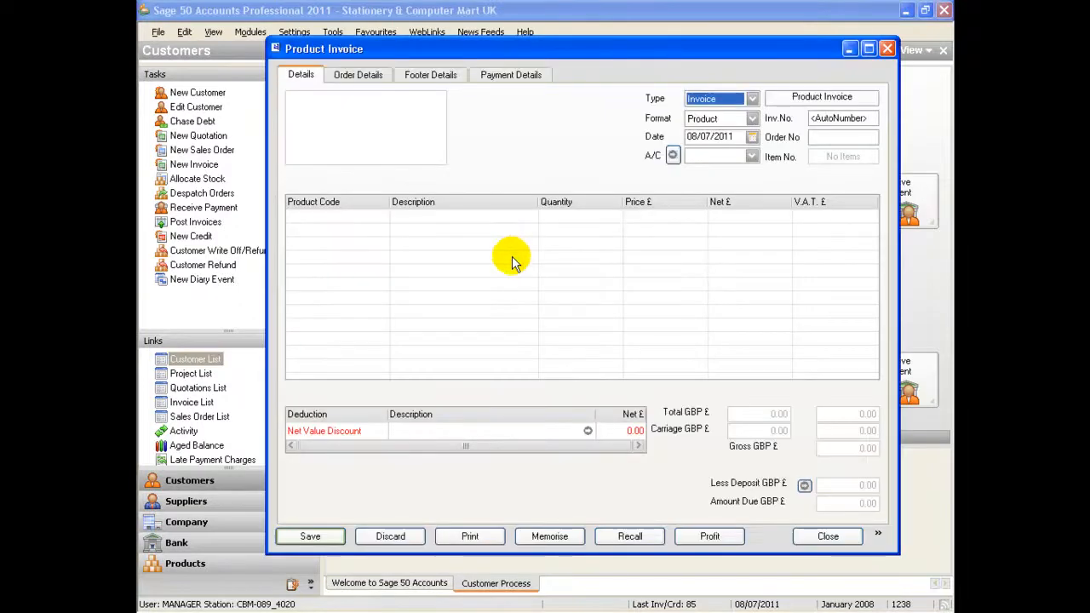
mouse_move(828, 535)
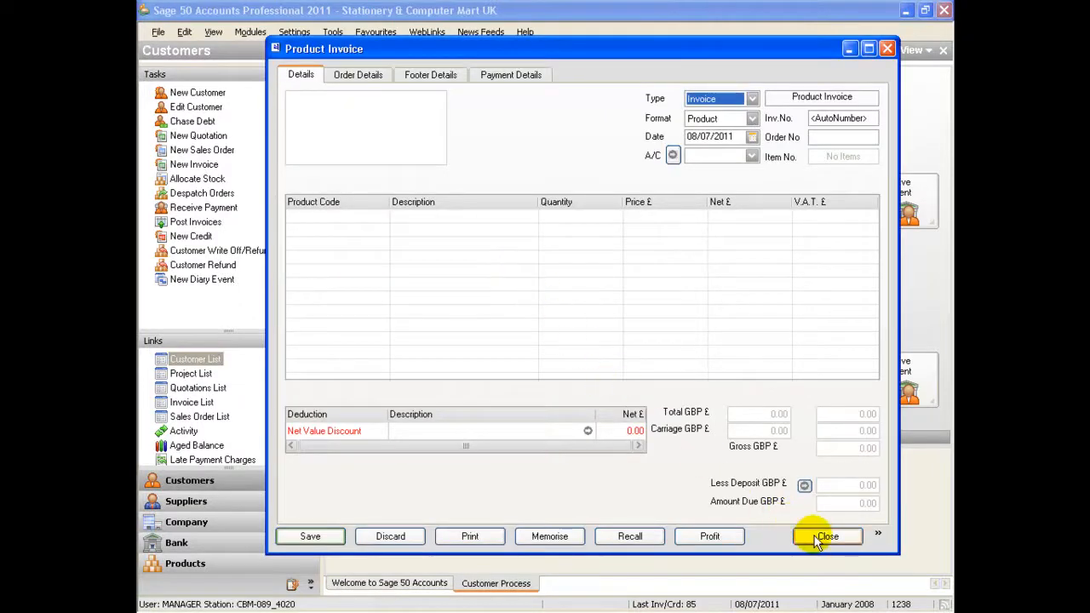
Close the empty invoice and switch the Customers area from the process map to the customer list
left_click(828, 535)
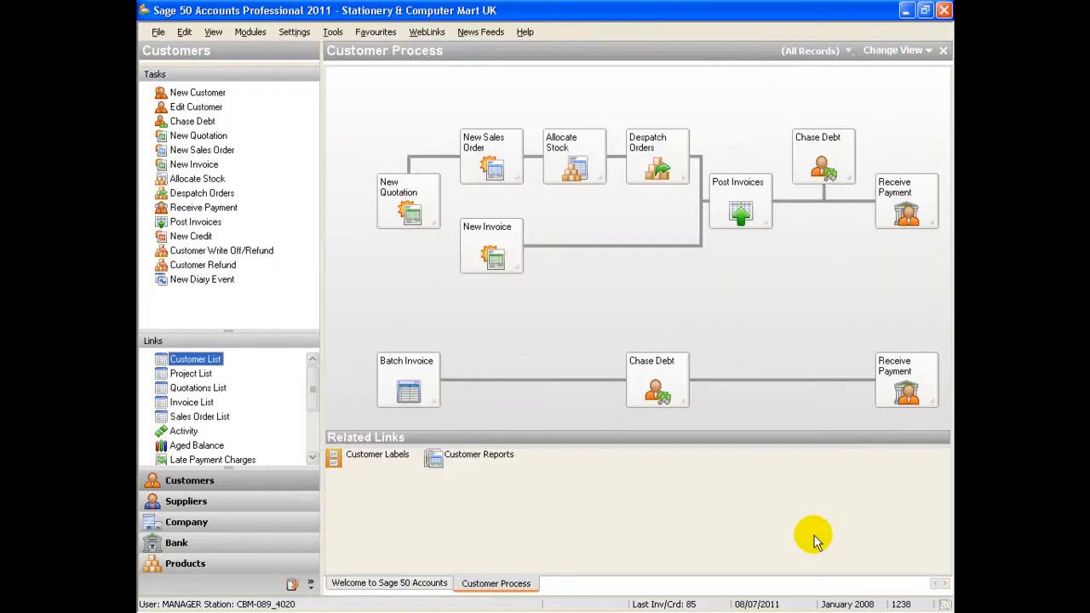
mouse_move(878, 349)
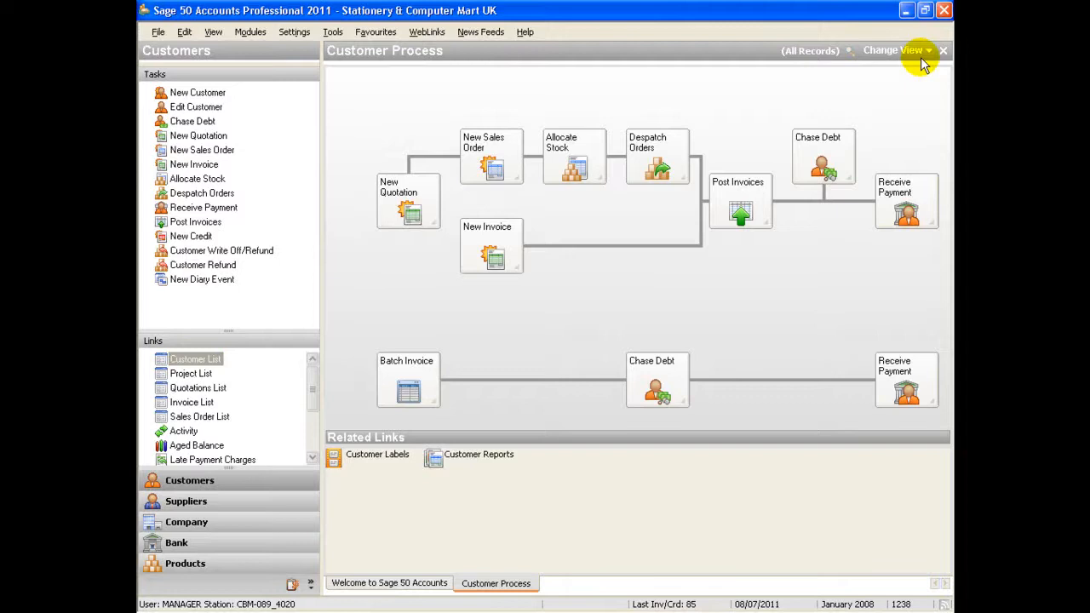
left_click(892, 49)
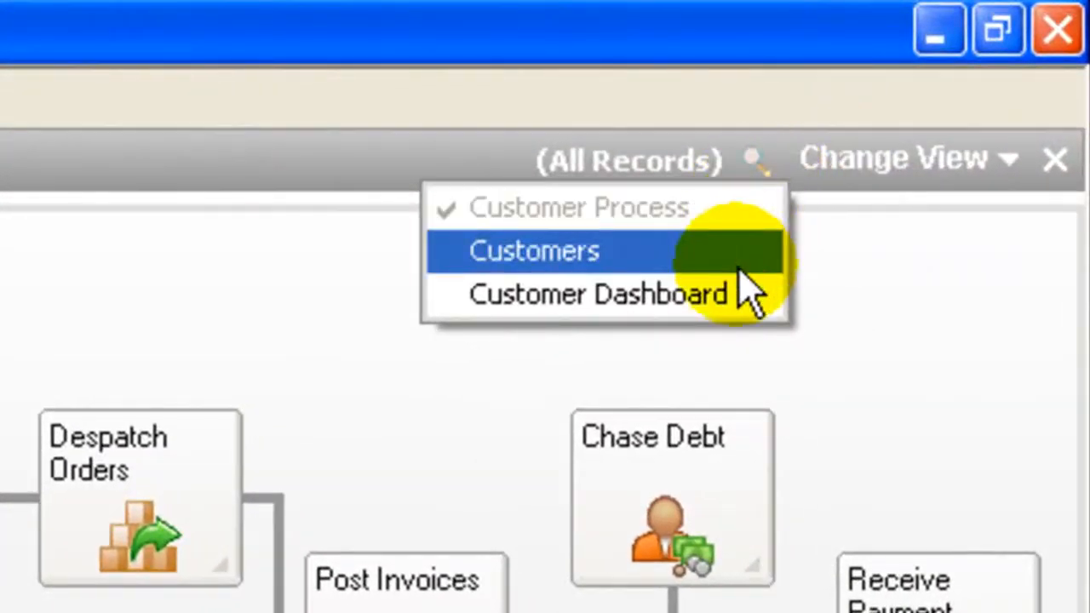
mouse_move(792, 273)
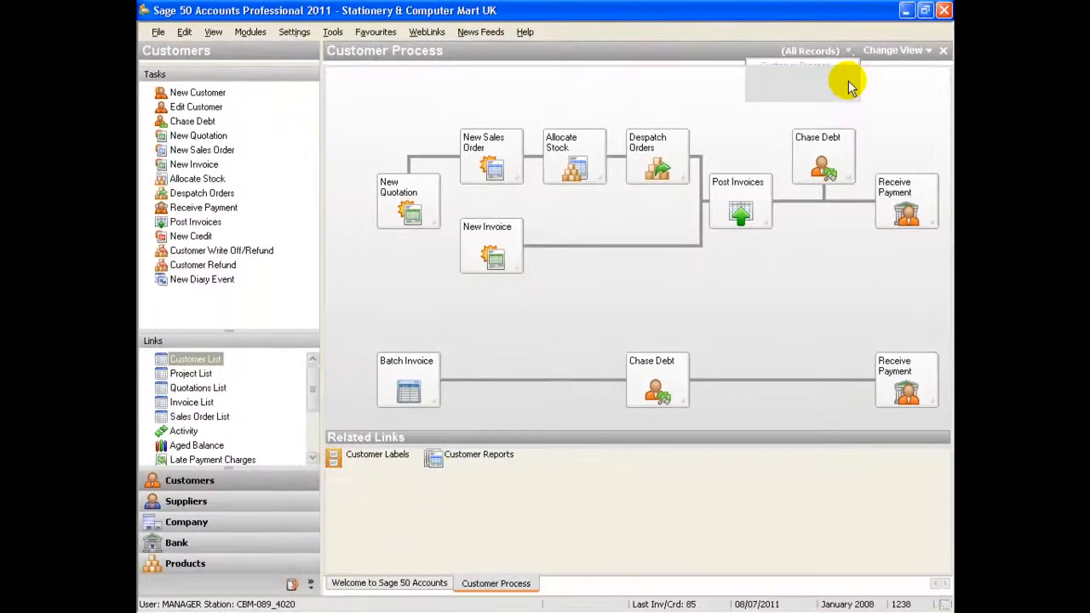
left_click(194, 358)
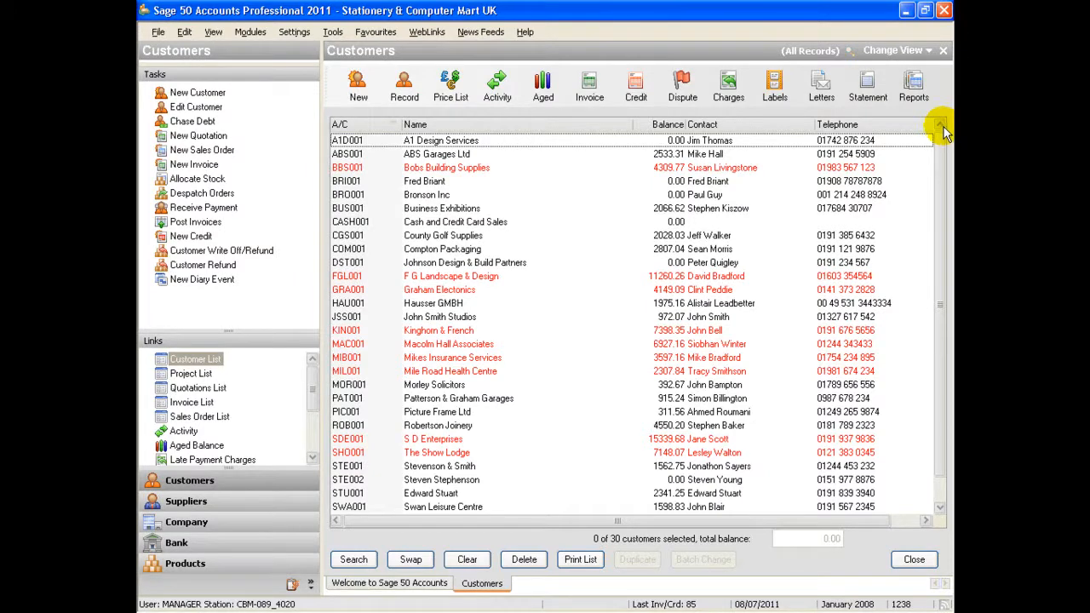
mouse_move(899, 322)
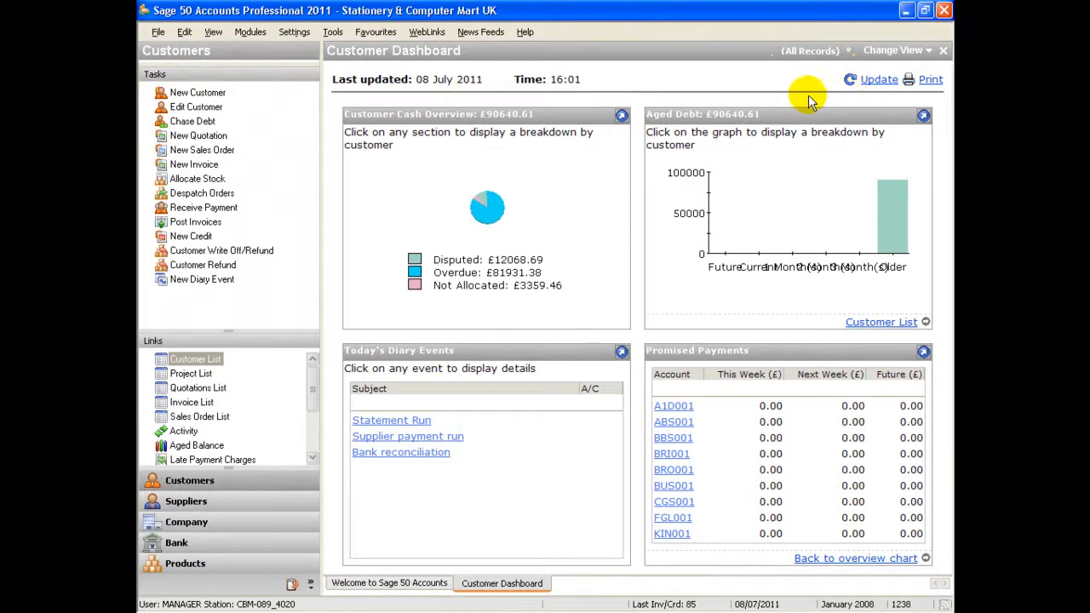
mouse_move(446, 97)
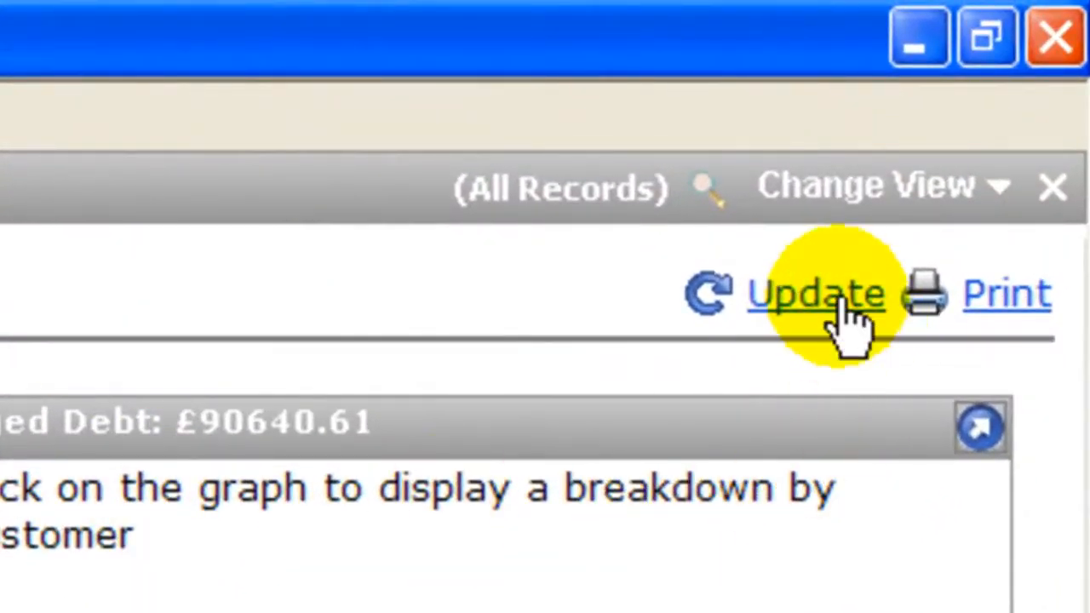
Refresh the customer dashboard figures, then move to the Company area
left_click(814, 293)
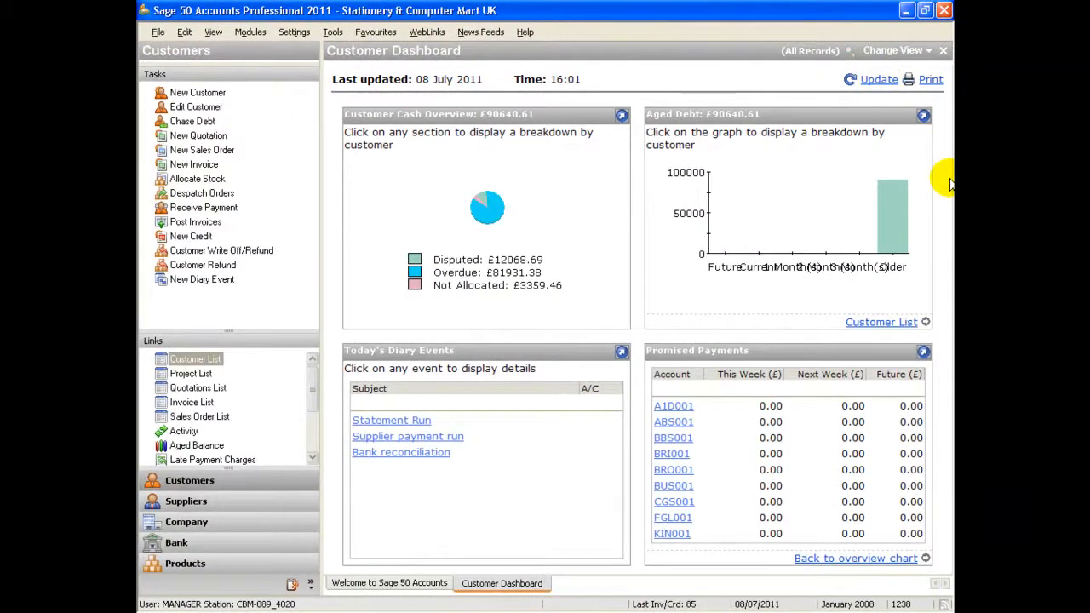
mouse_move(327, 509)
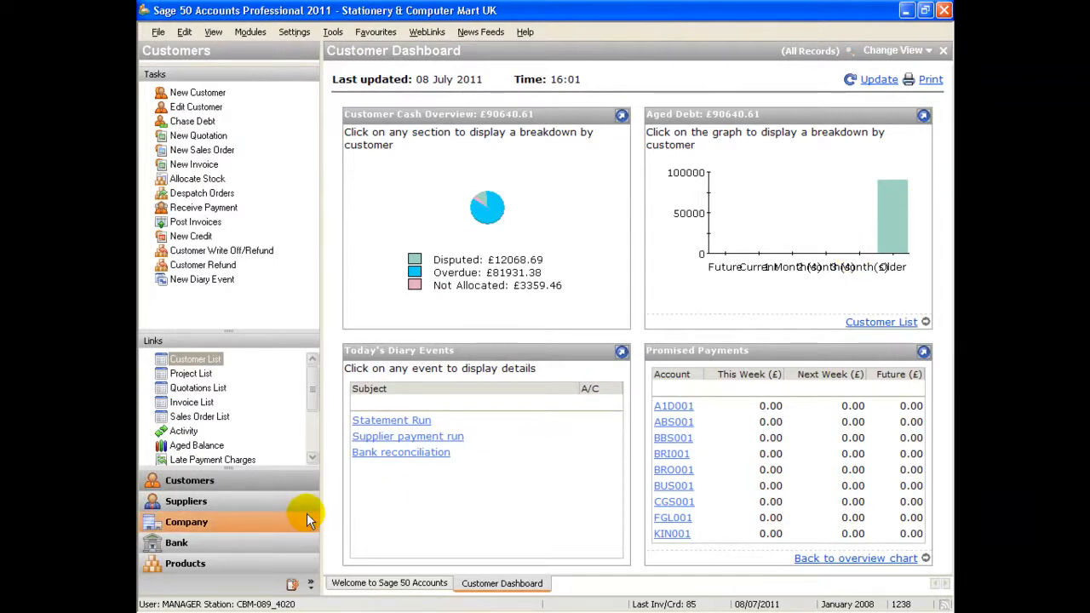
left_click(187, 521)
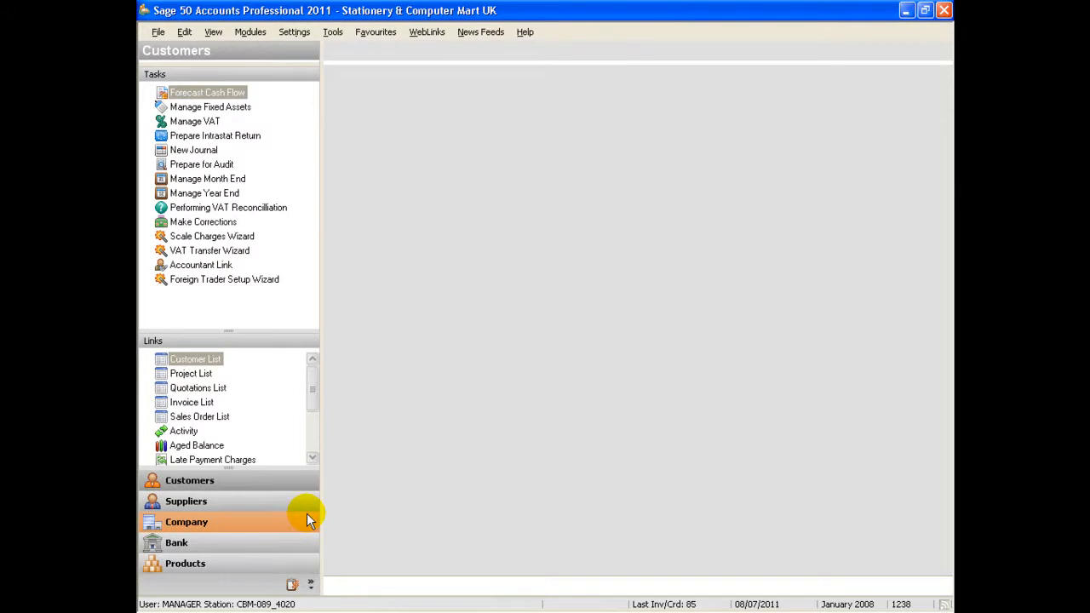
View the company dashboard, revisit the Customers area, and return to the company dashboard
left_click(187, 522)
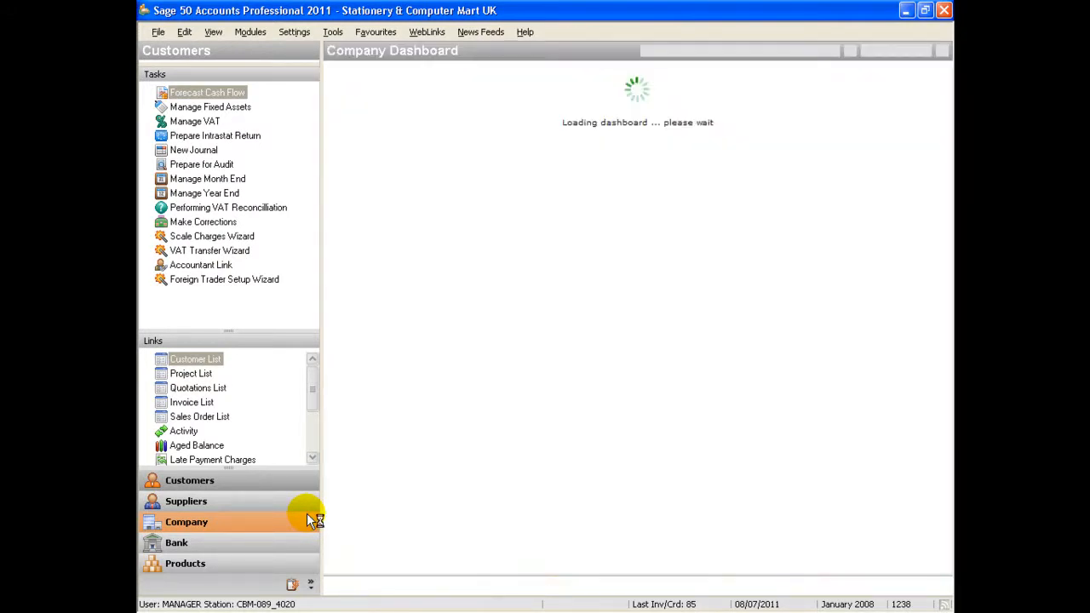
left_click(188, 522)
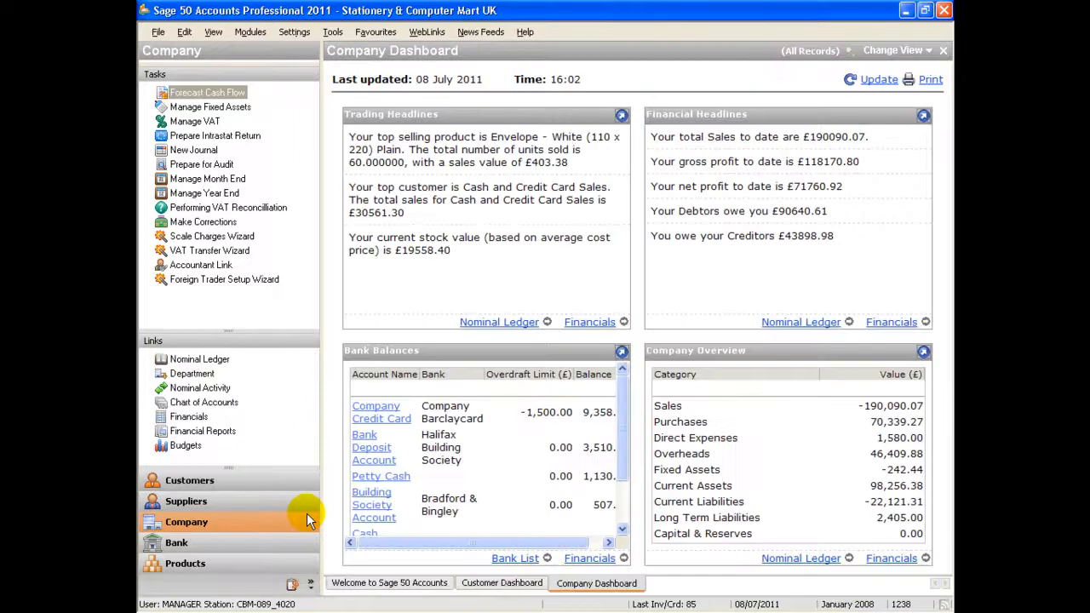
mouse_move(304, 497)
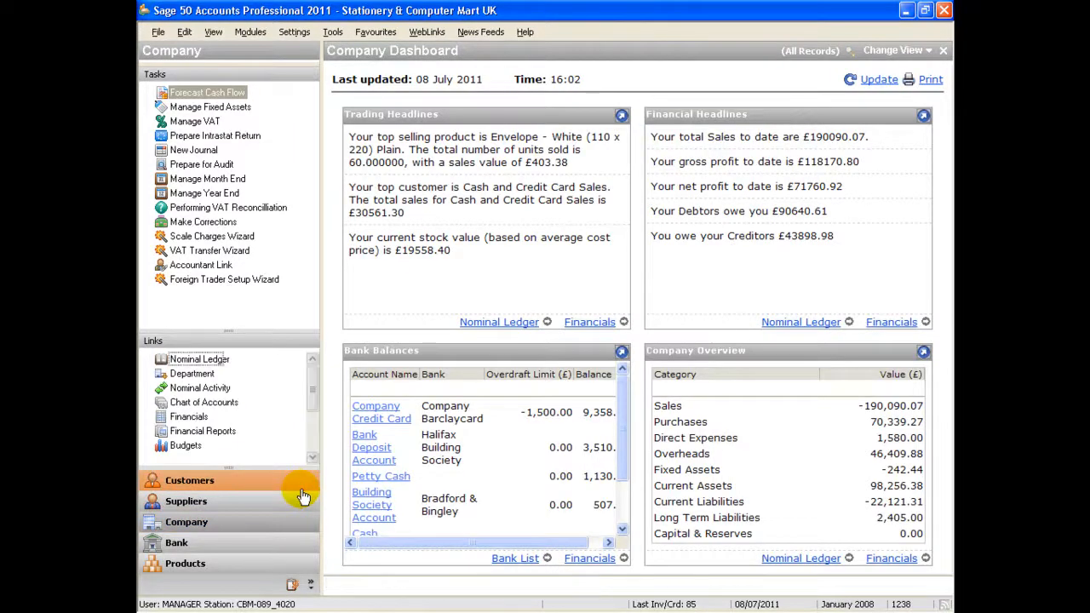
left_click(189, 481)
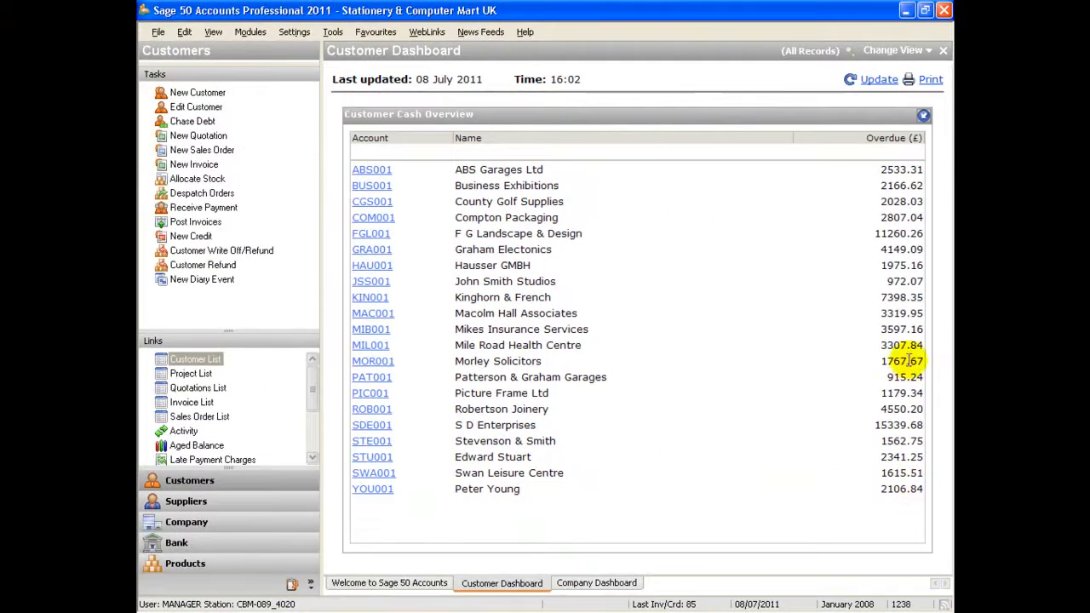
mouse_move(843, 303)
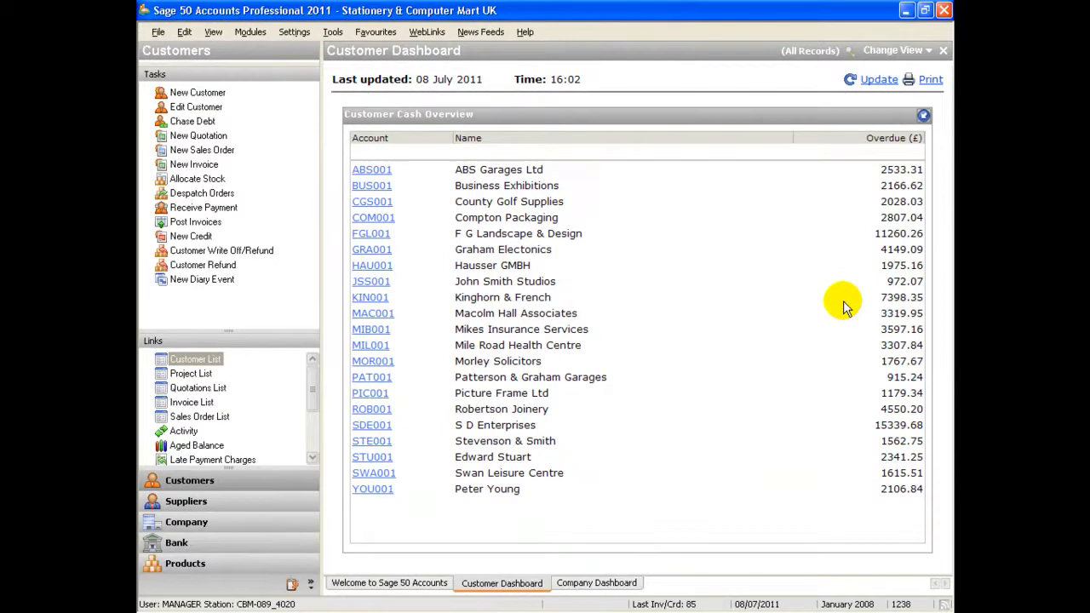
left_click(596, 583)
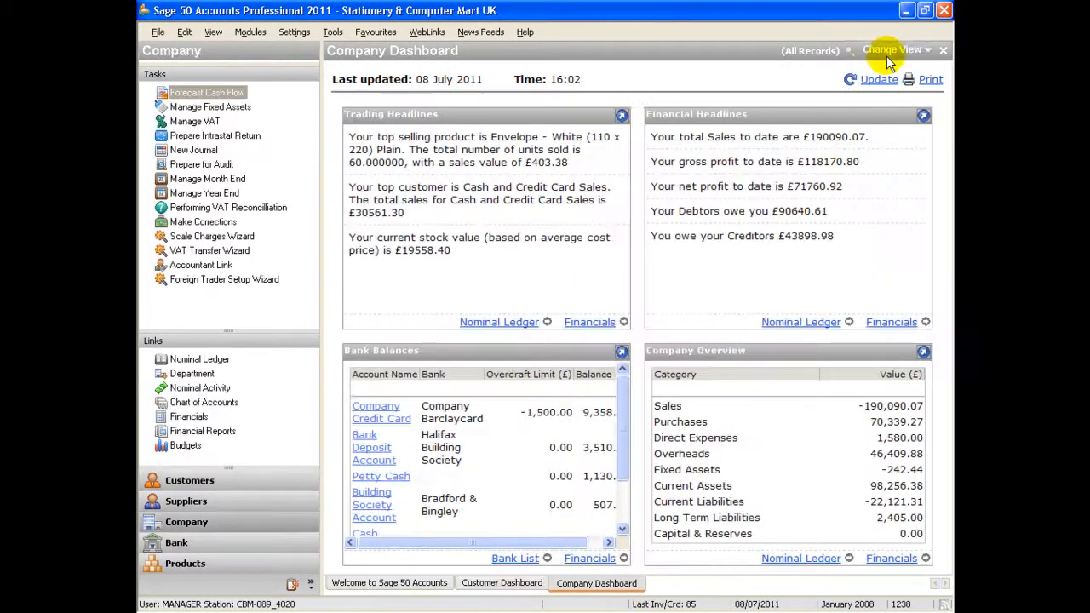
mouse_move(844, 75)
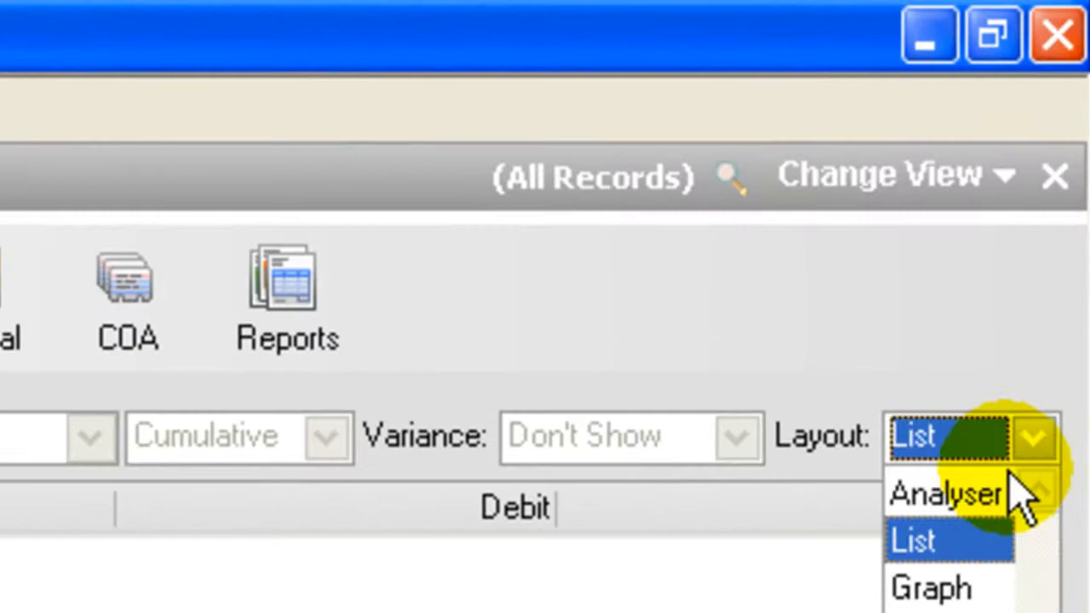
Set the nominal ledger layout to Graph and adjust which nominal accounts are displayed
left_click(944, 494)
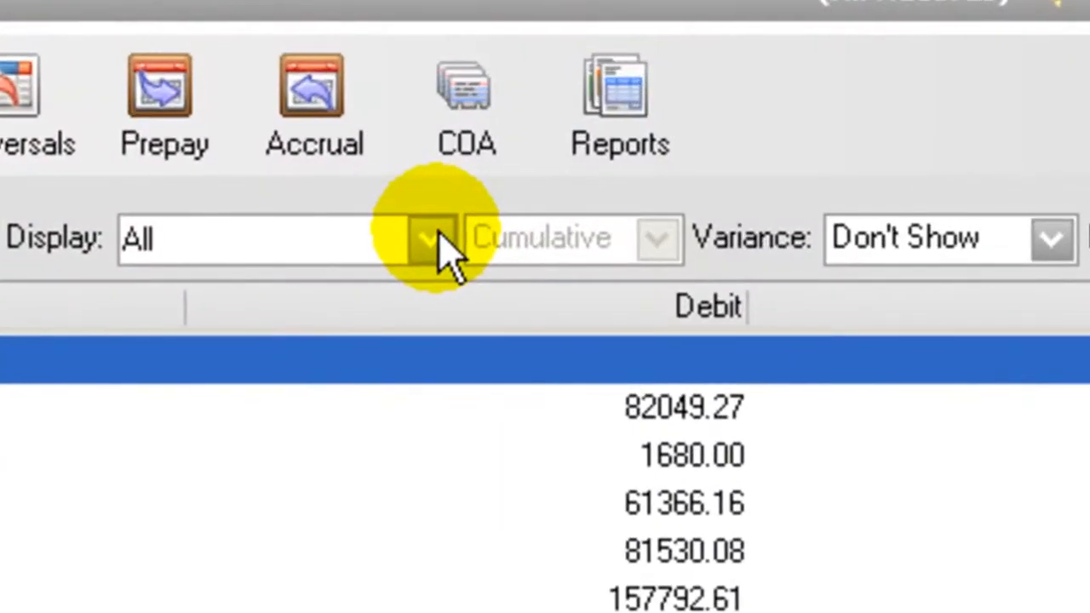
left_click(429, 238)
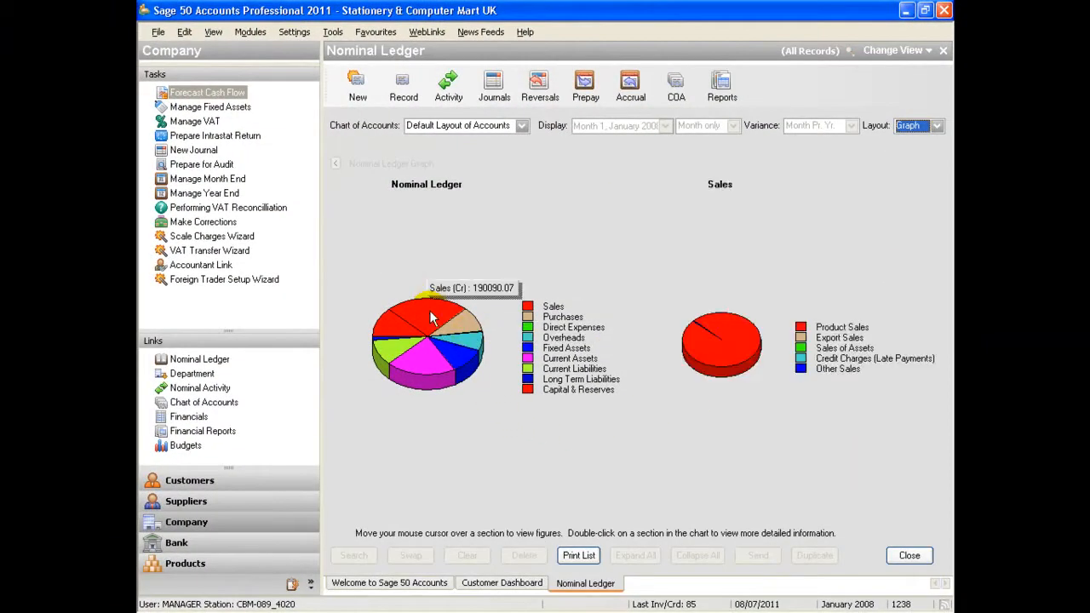
mouse_move(808, 487)
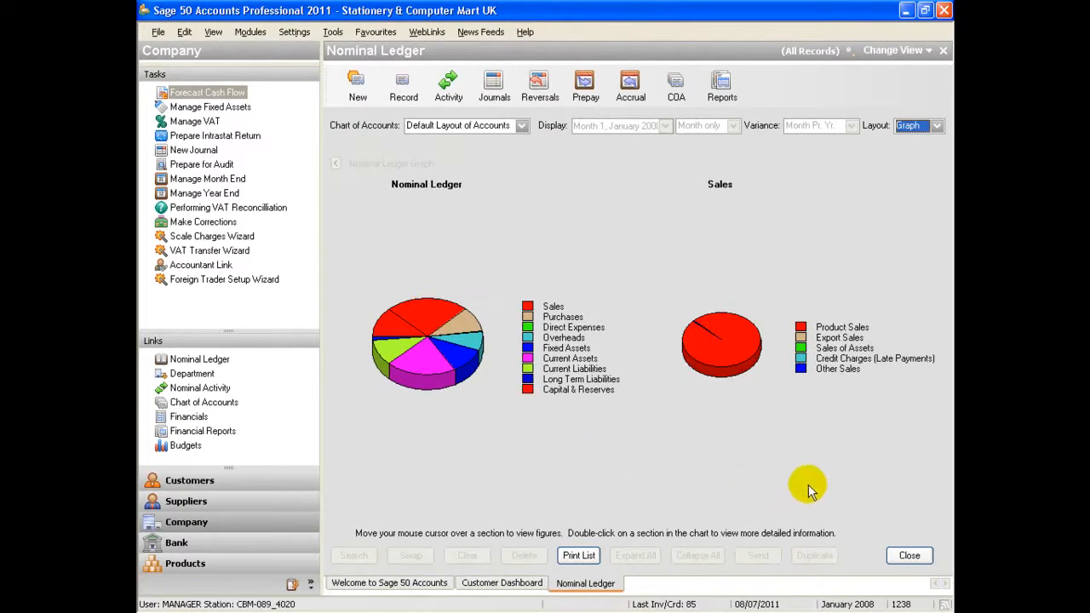
mouse_move(821, 481)
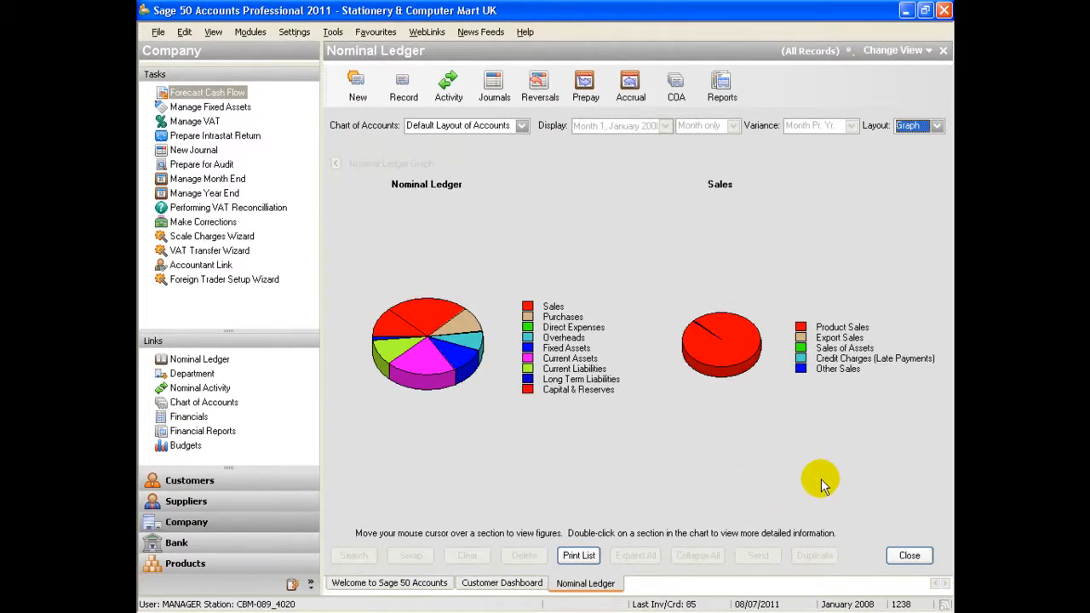
mouse_move(807, 474)
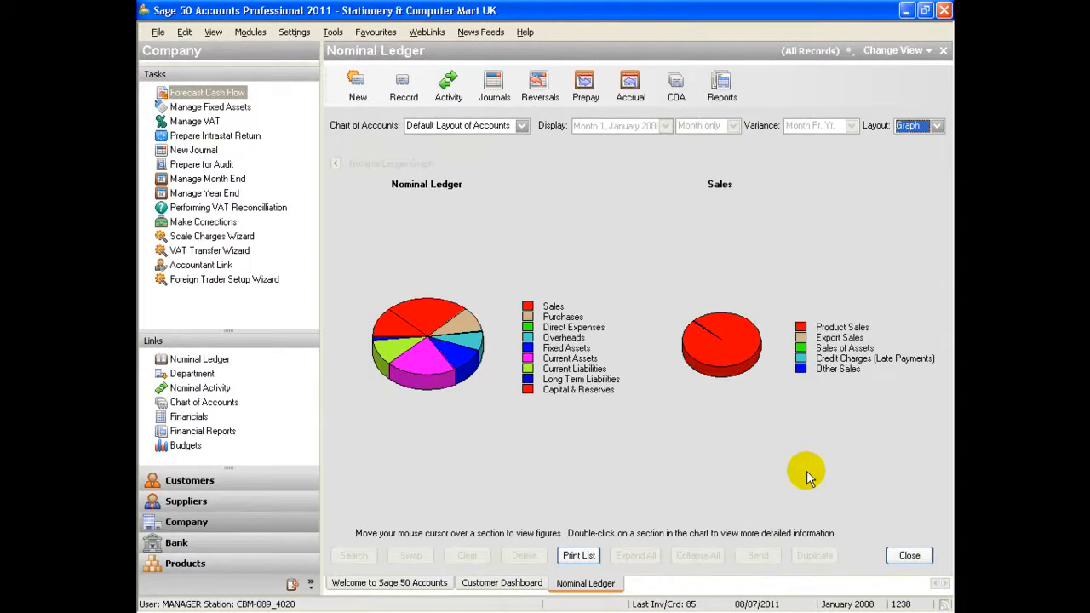
mouse_move(352, 65)
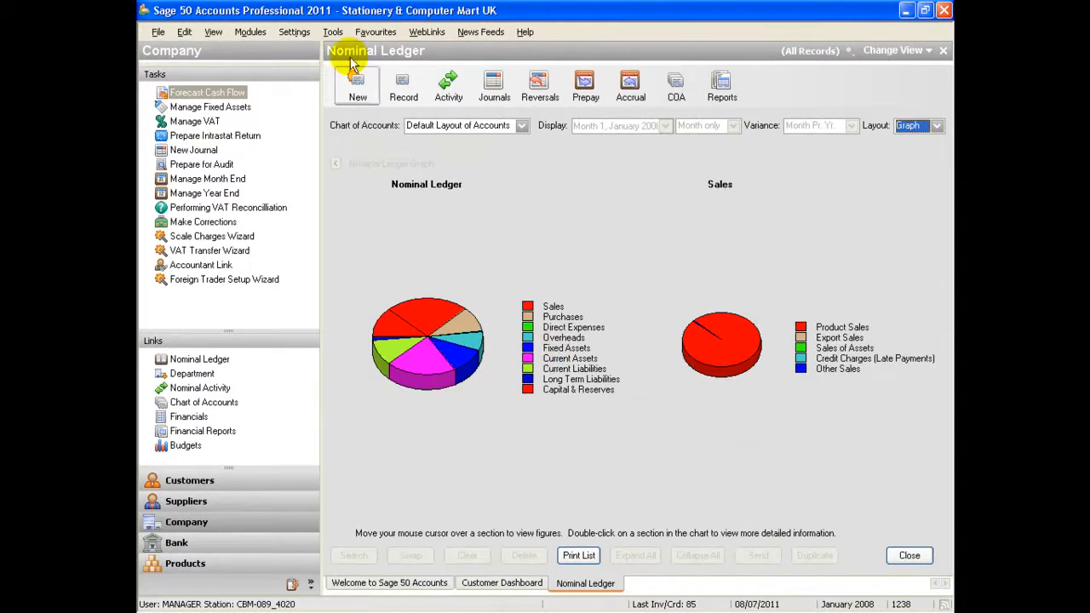
In Tools > Options, View settings, make the desktop start on Invoices
left_click(334, 31)
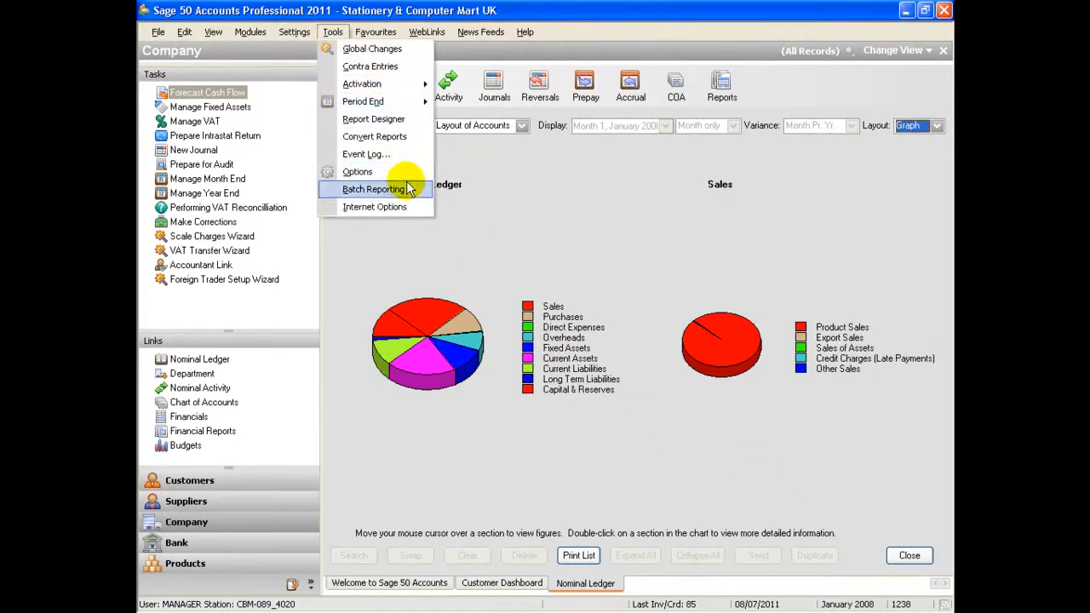
left_click(374, 188)
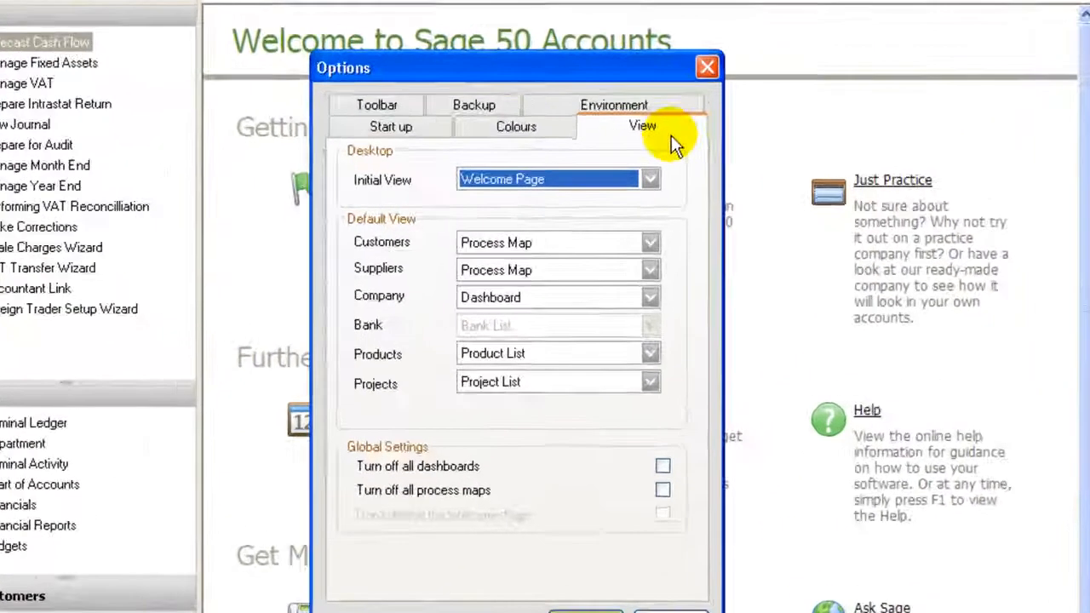
left_click(649, 179)
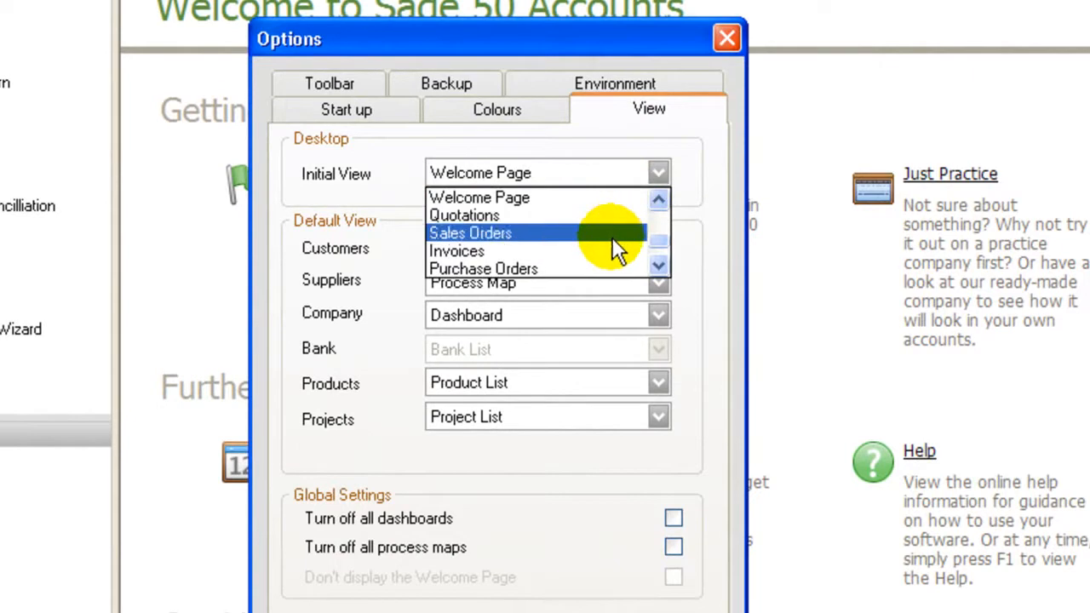
left_click(456, 250)
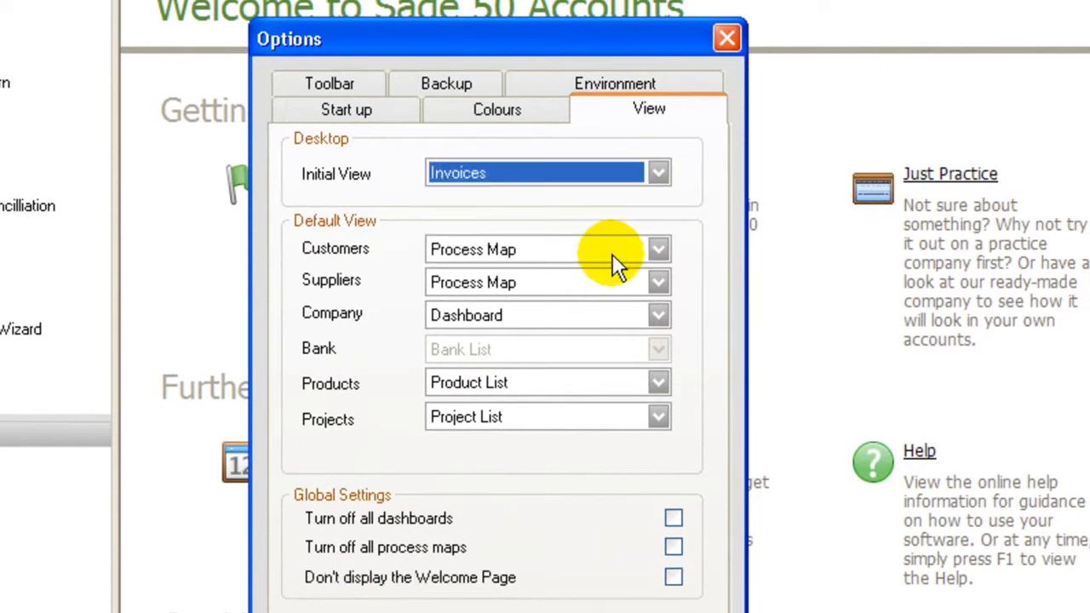
mouse_move(713, 276)
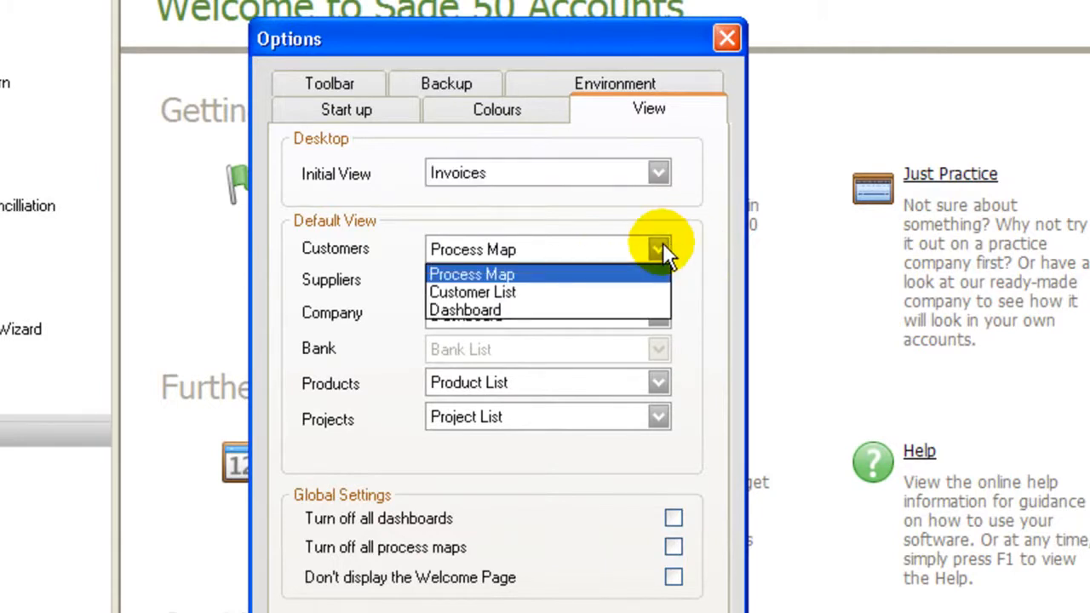
Set customers to open on the Customer List and keep suppliers on the Process Map
left_click(473, 291)
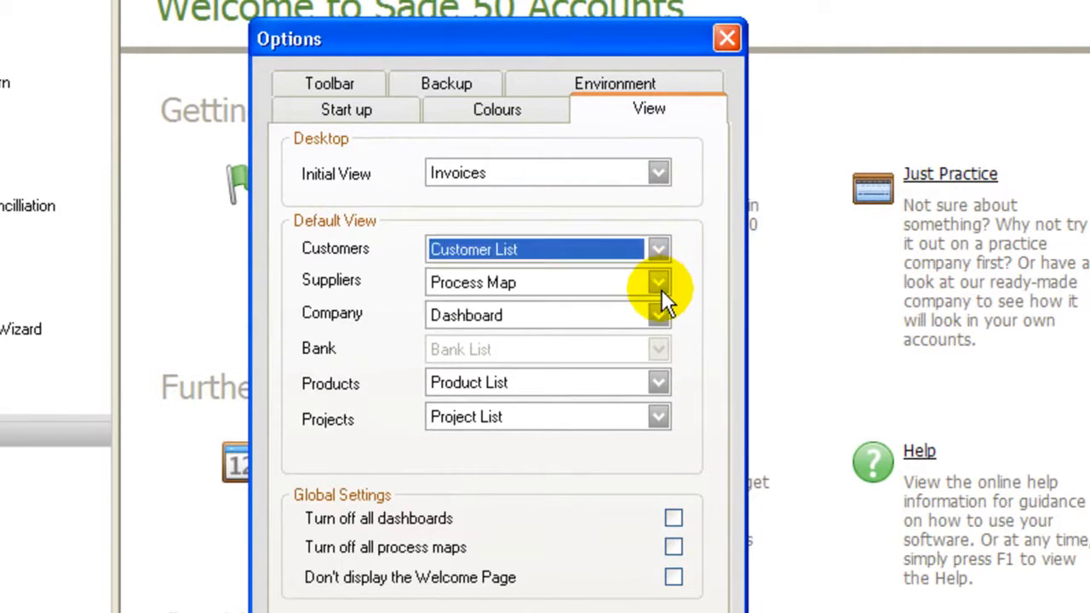
left_click(658, 282)
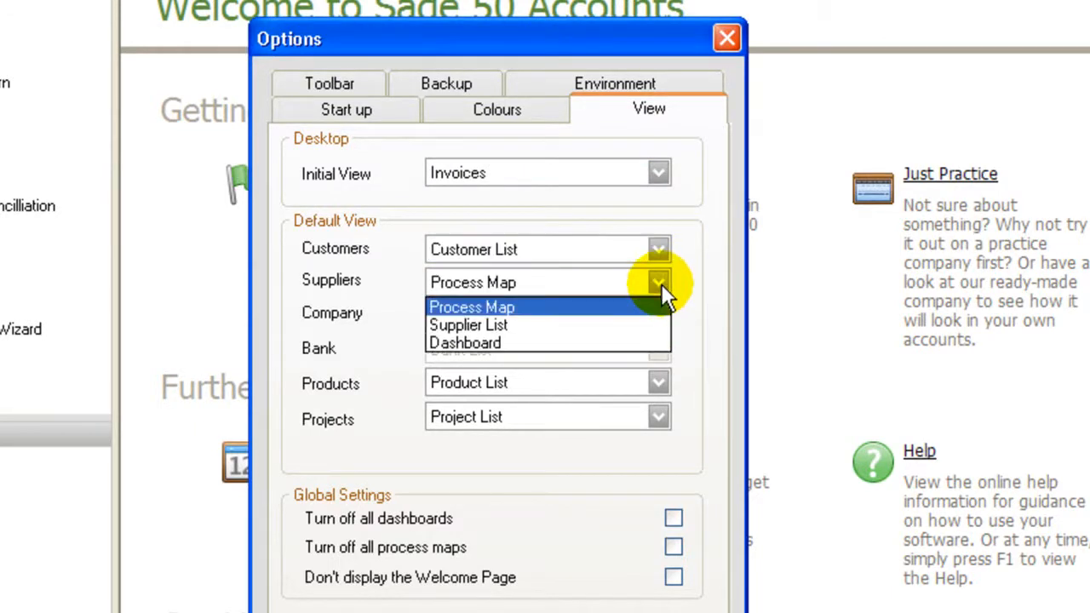
left_click(473, 306)
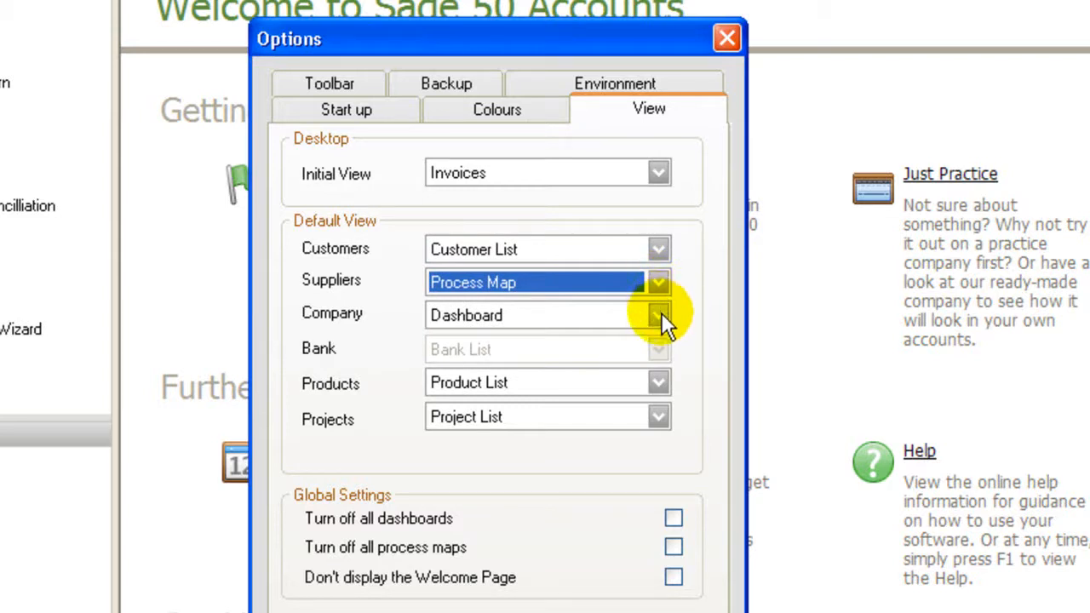
left_click(657, 315)
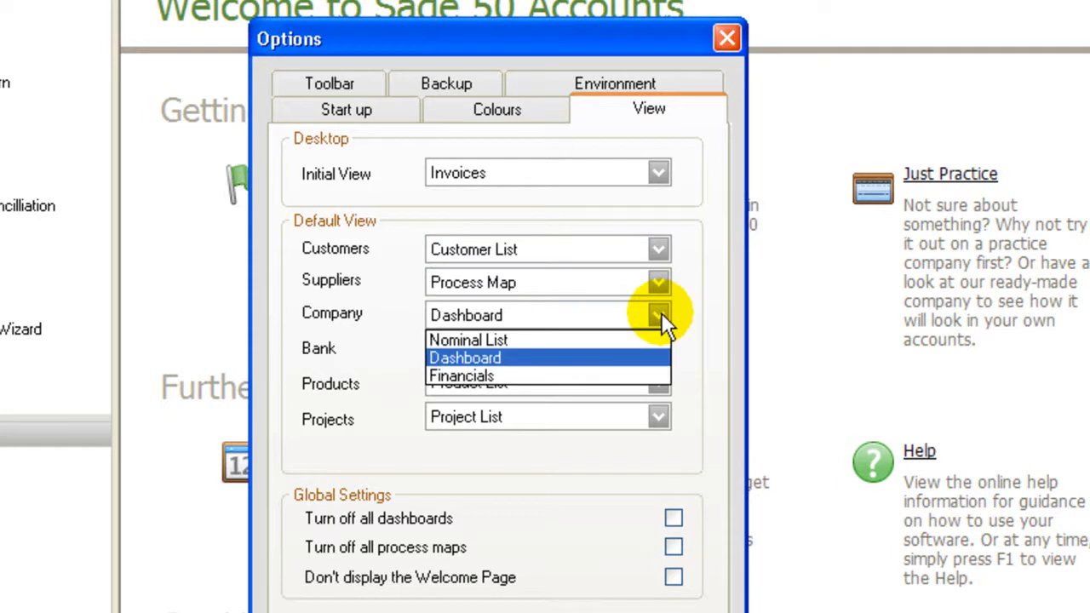
left_click(467, 358)
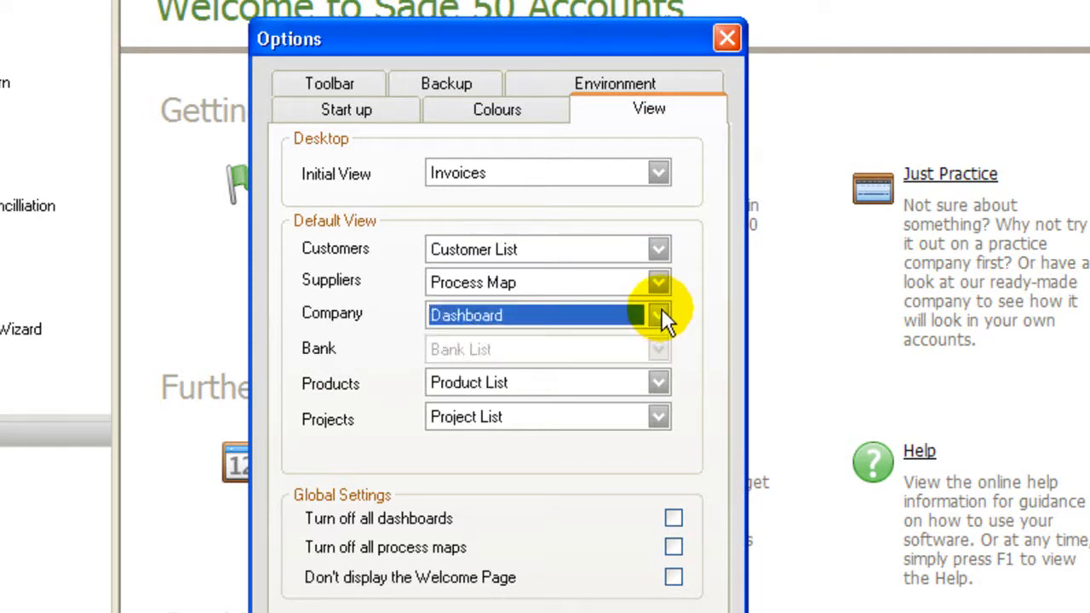
mouse_move(673, 498)
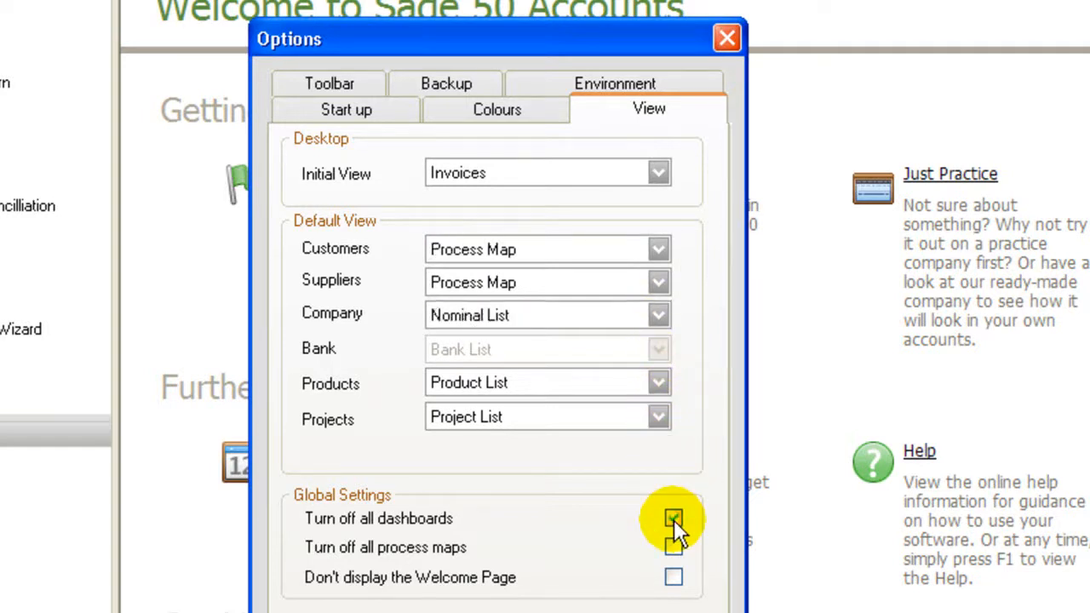
Turn off all dashboards and keep company opening on the Nominal List
left_click(675, 518)
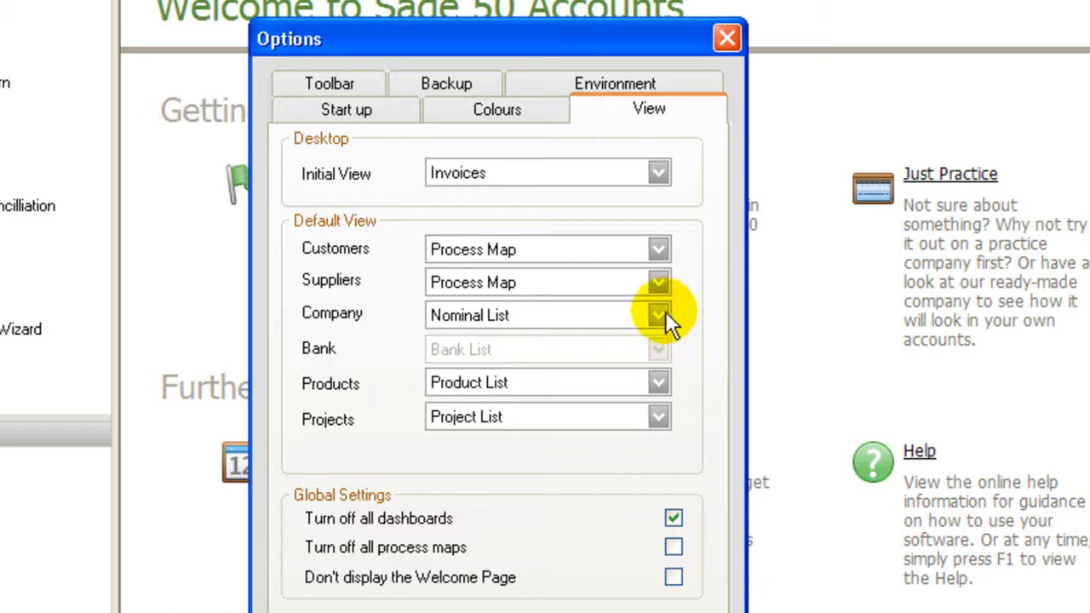
left_click(658, 316)
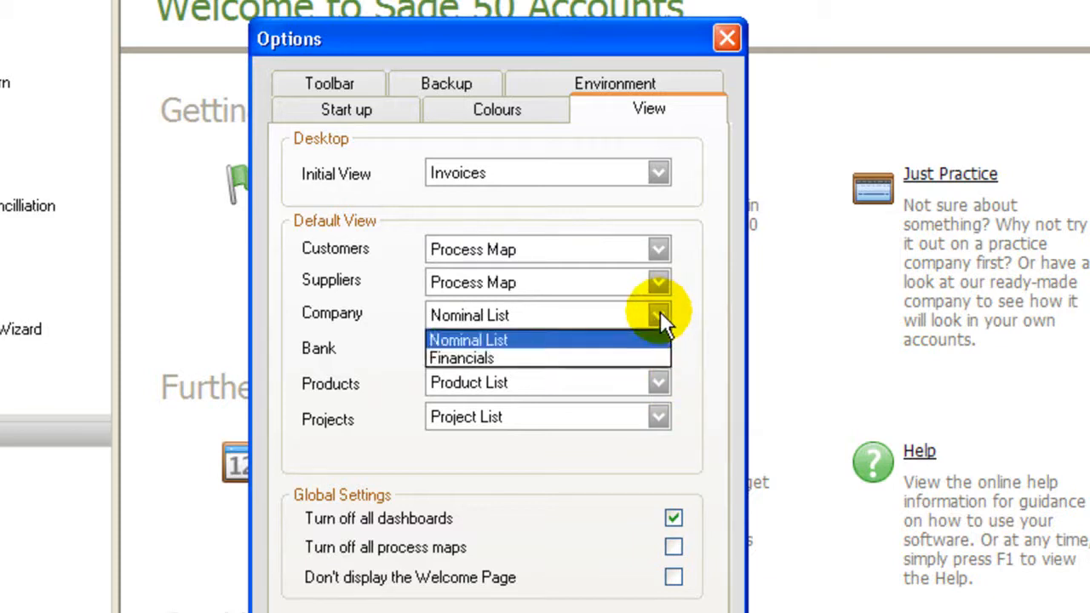
left_click(469, 340)
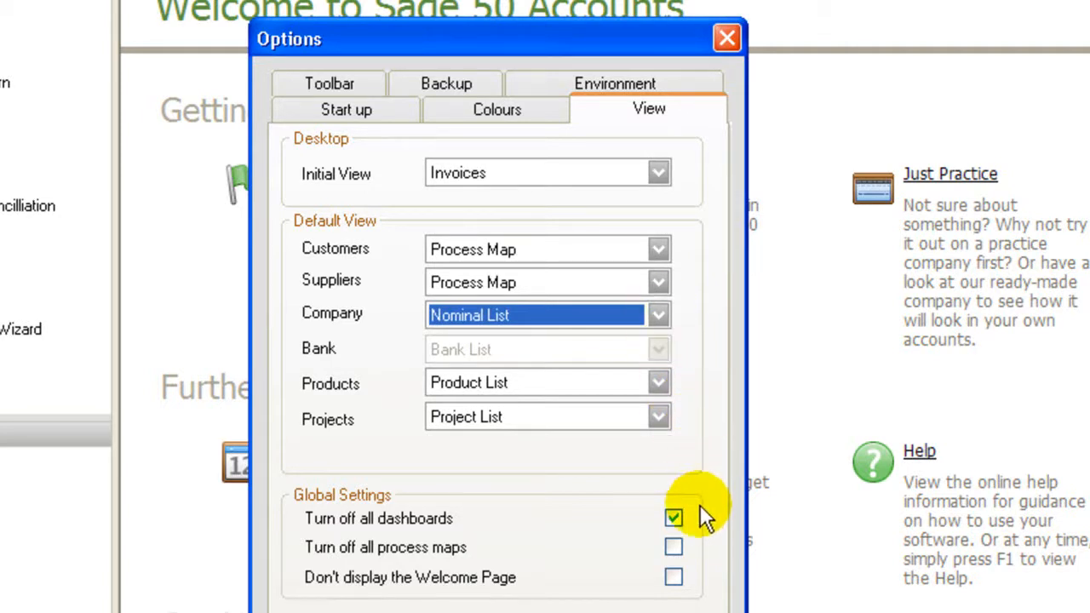
mouse_move(696, 554)
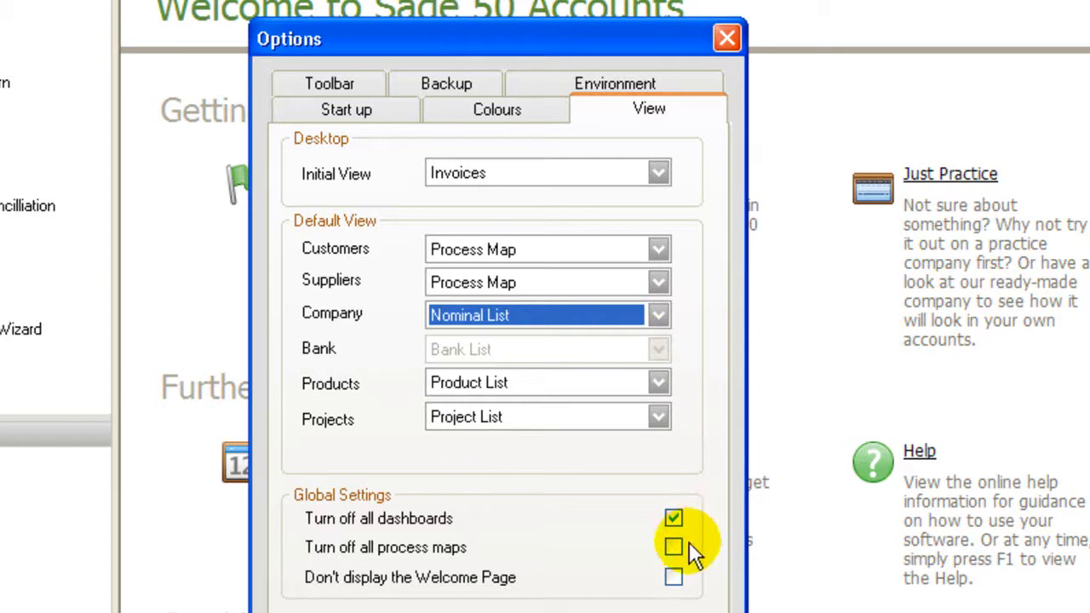